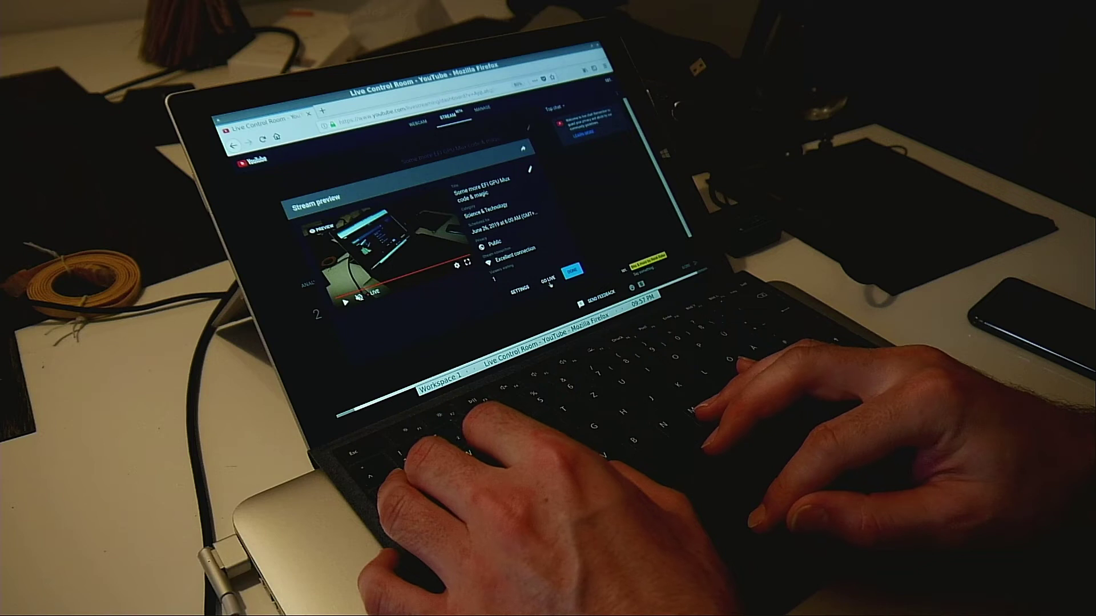
Step: Start the YouTube Live broadcast with GO LIVE after checking the preview
left_click(548, 280)
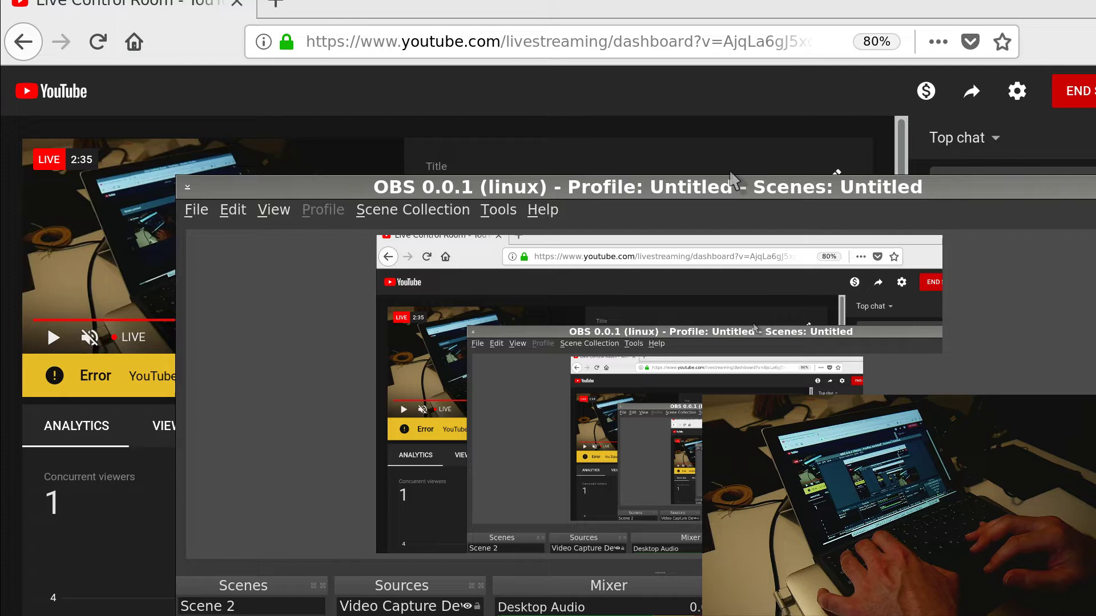
Step: Expand the Nvidia dual-GPU mux diagram from the Google Images results
left_click(404, 606)
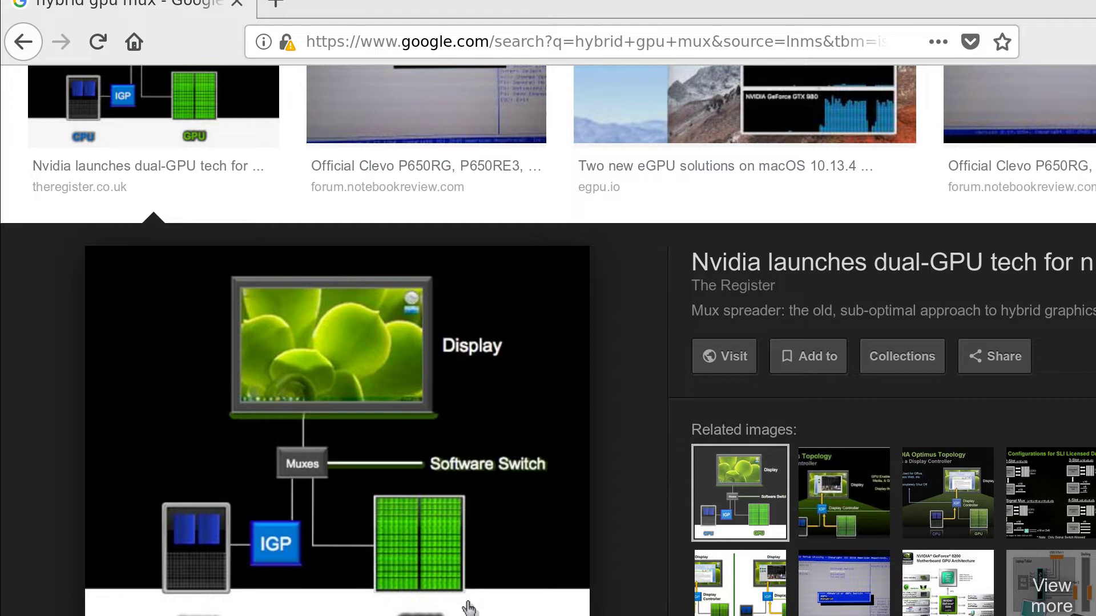
left_click(946, 492)
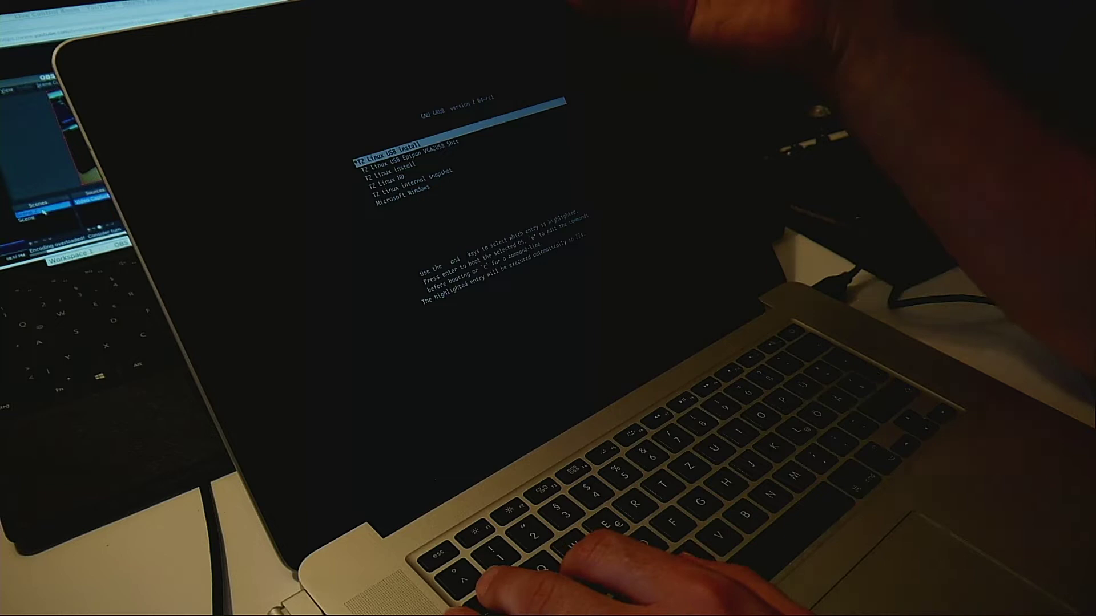
Step: Switch from the GRUB boot menu to the grub> command shell
key("c")
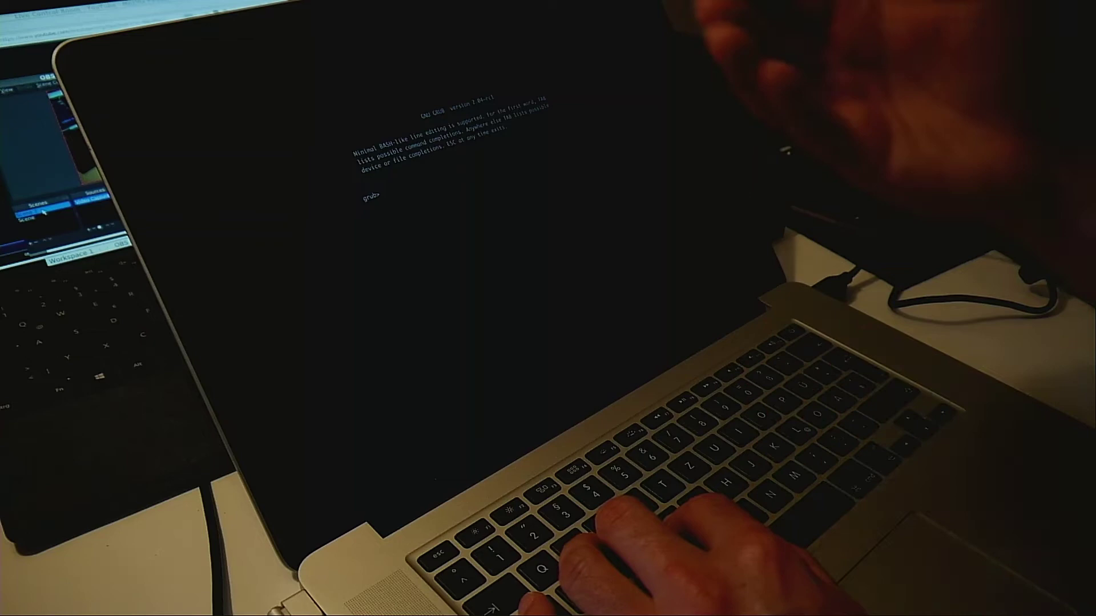
Step: Run 'insmod applesetos' at the grub> prompt to keep integrated graphics enabled
type("ins")
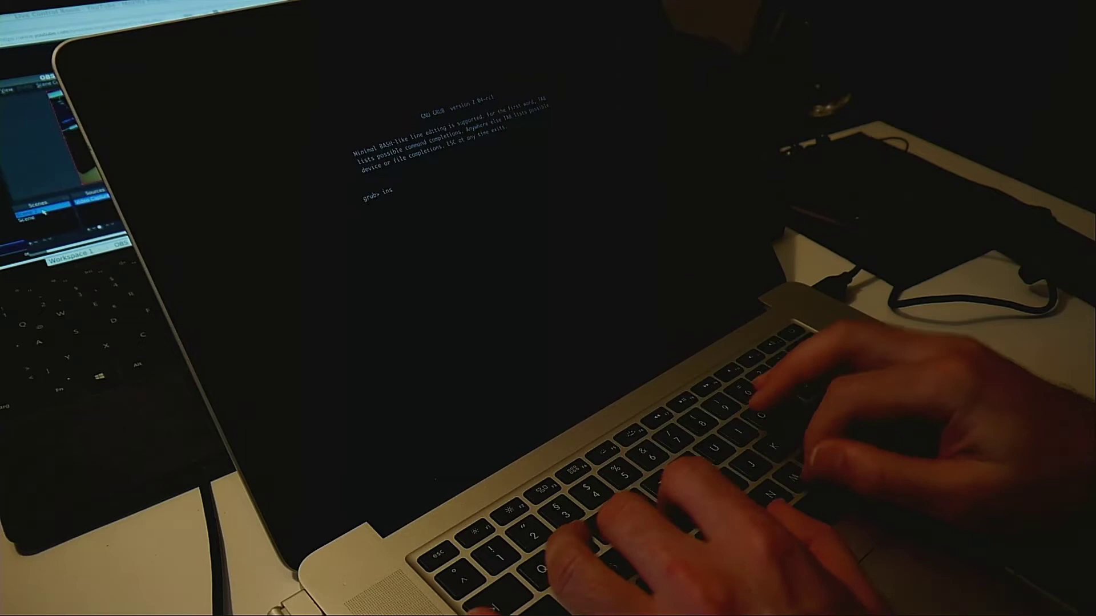
type("insmod applesetos")
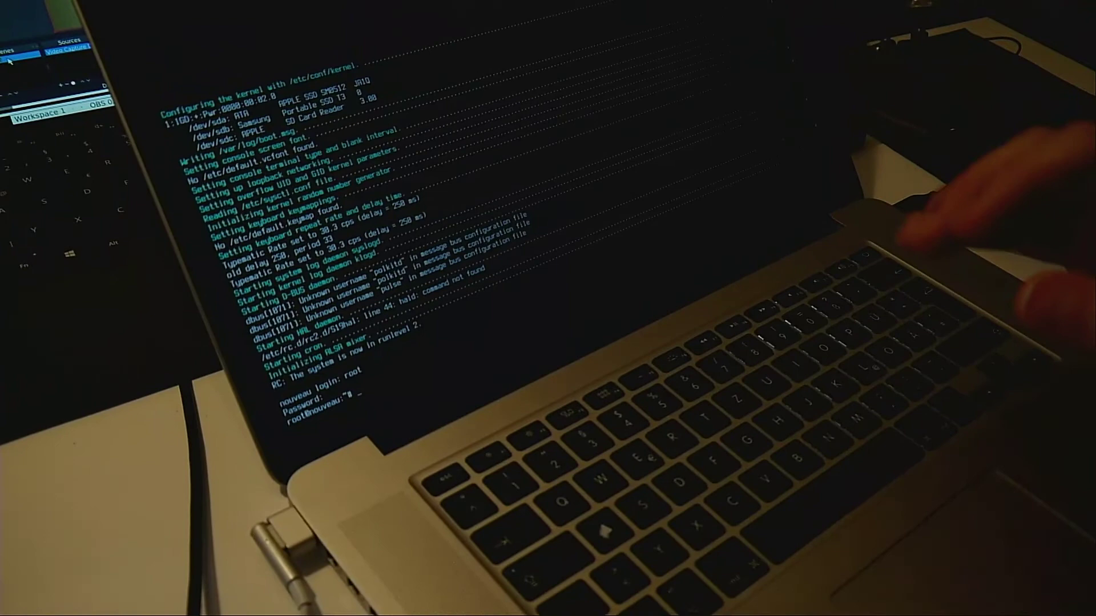
type("mount -t debugfs none /sys/kernel/debug")
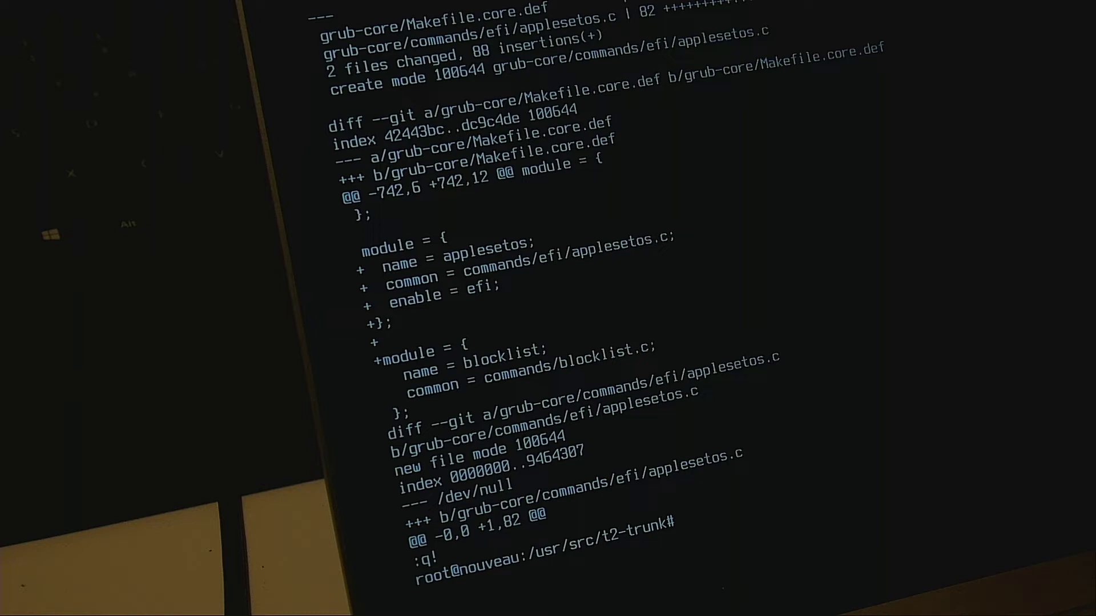
Step: View the package/x86/grub2/applesetos.patch diff in the T2 source tree
type("sv_package/x86/grub2/applesetos.patch")
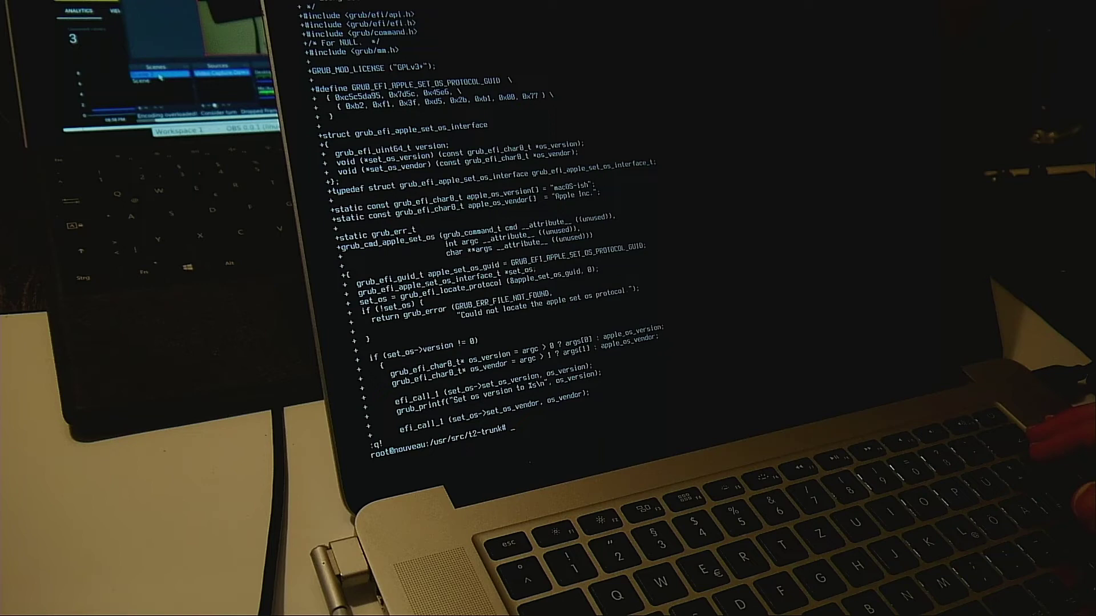
Step: Finish reading the applesetos.c code and quit vim back to the prompt
key("Return")
type("insmod ")
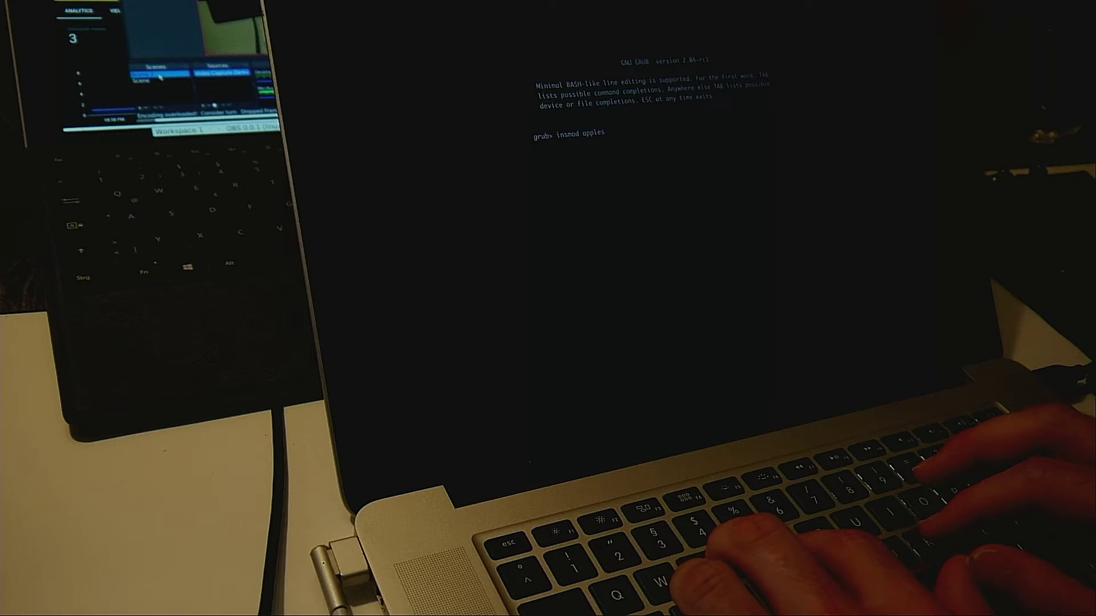
type("apple_set_os H")
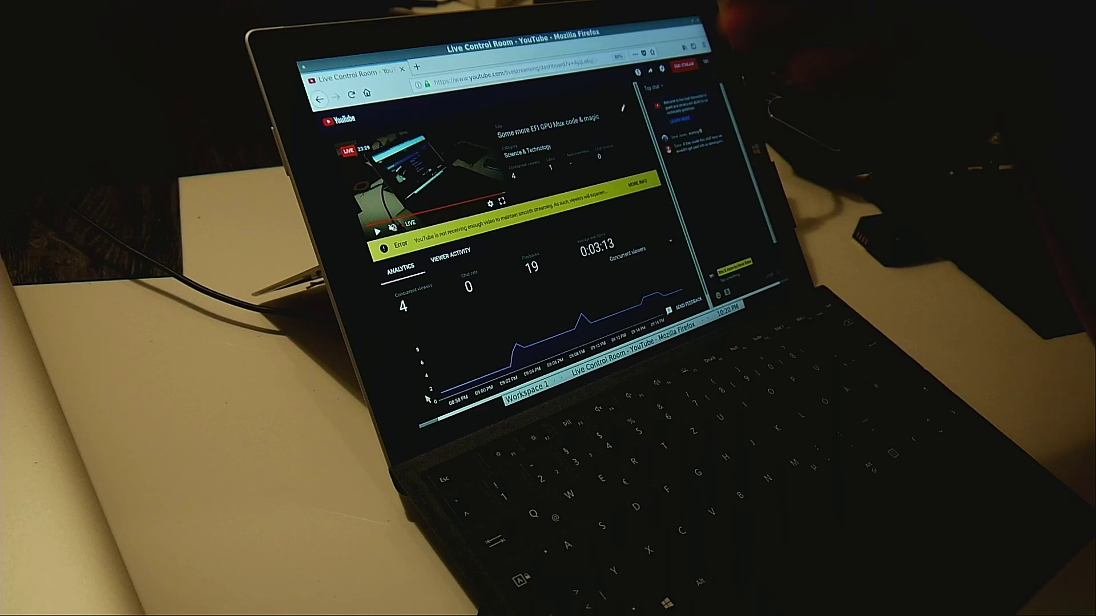
Step: Enter 't2sde' in a new tab's address bar as a search query
type("t2sde")
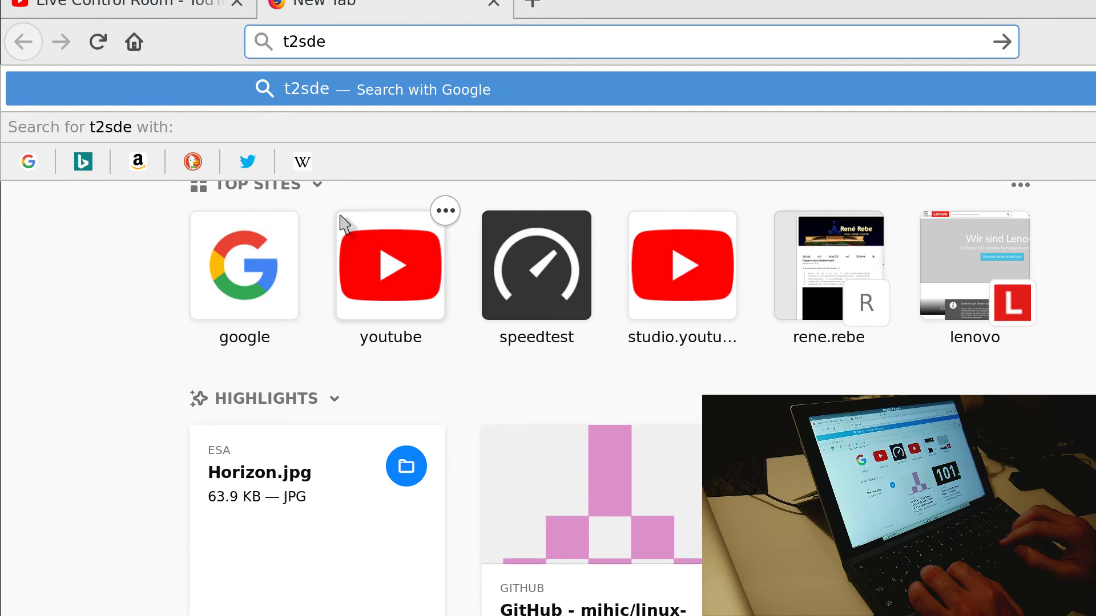